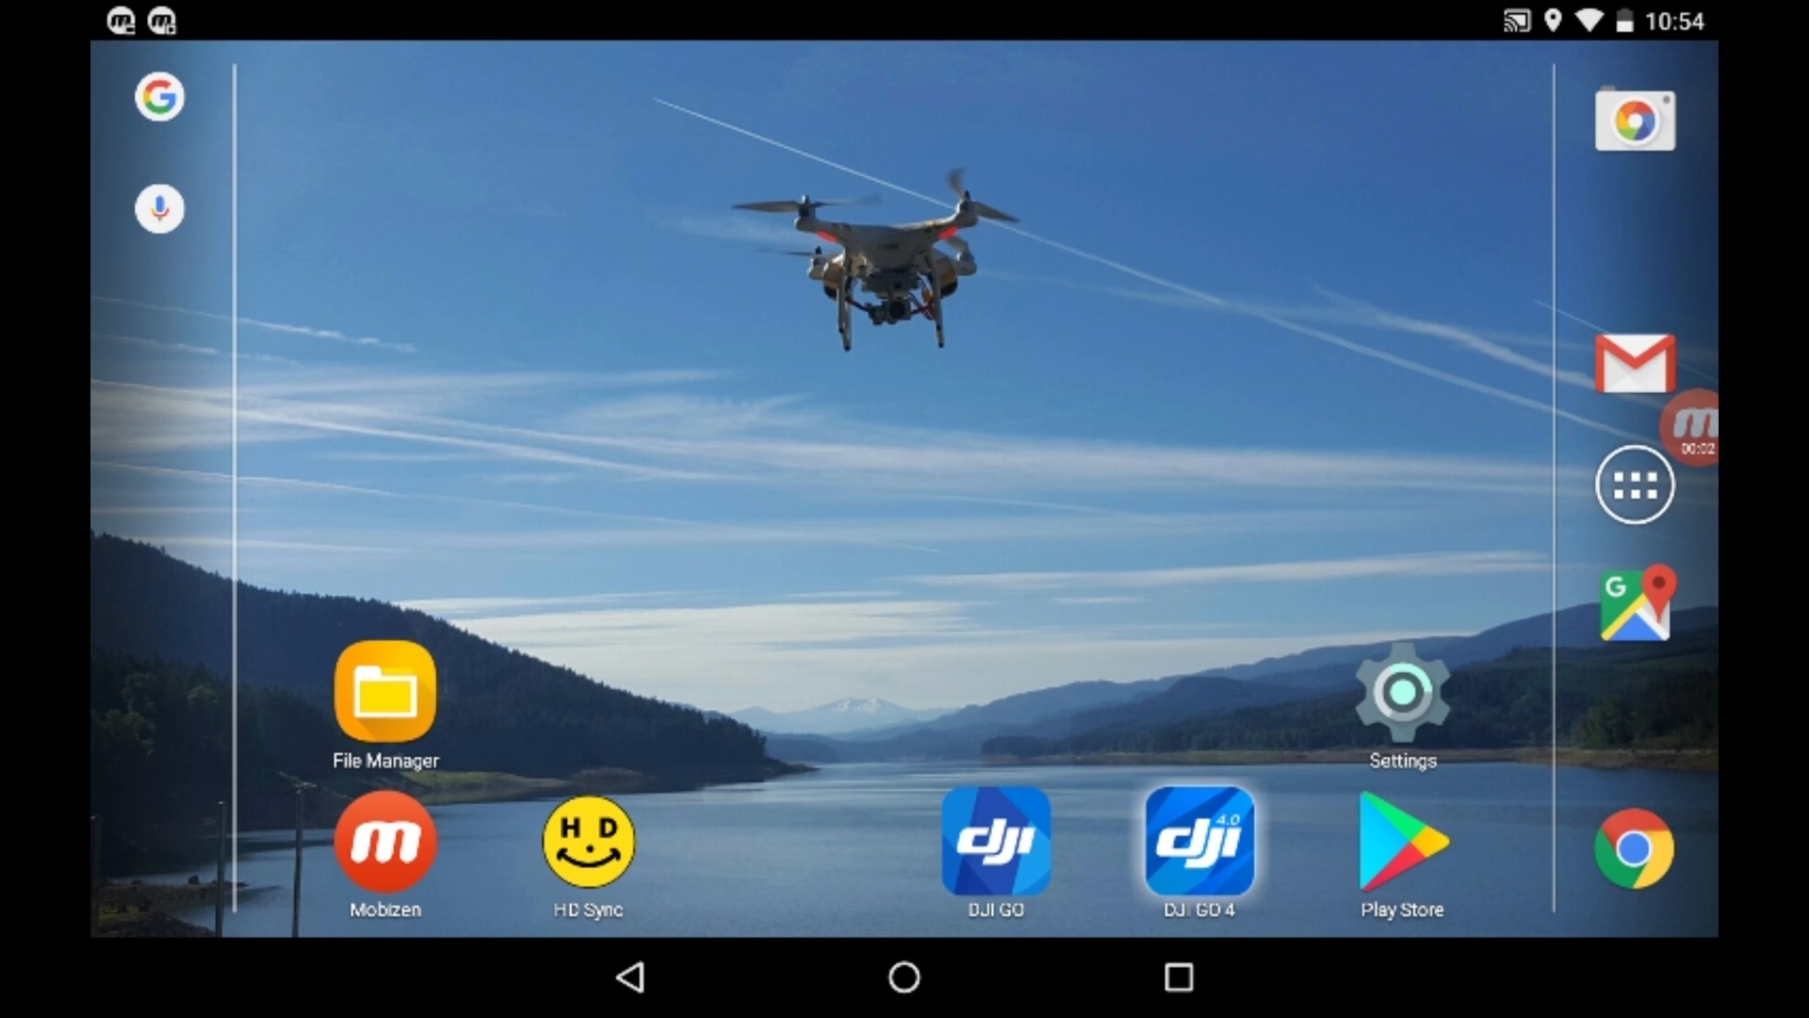
# Launch DJI GO 4 and enter the Phantom 4 Pro's camera flight view
pyautogui.click(1198, 850)
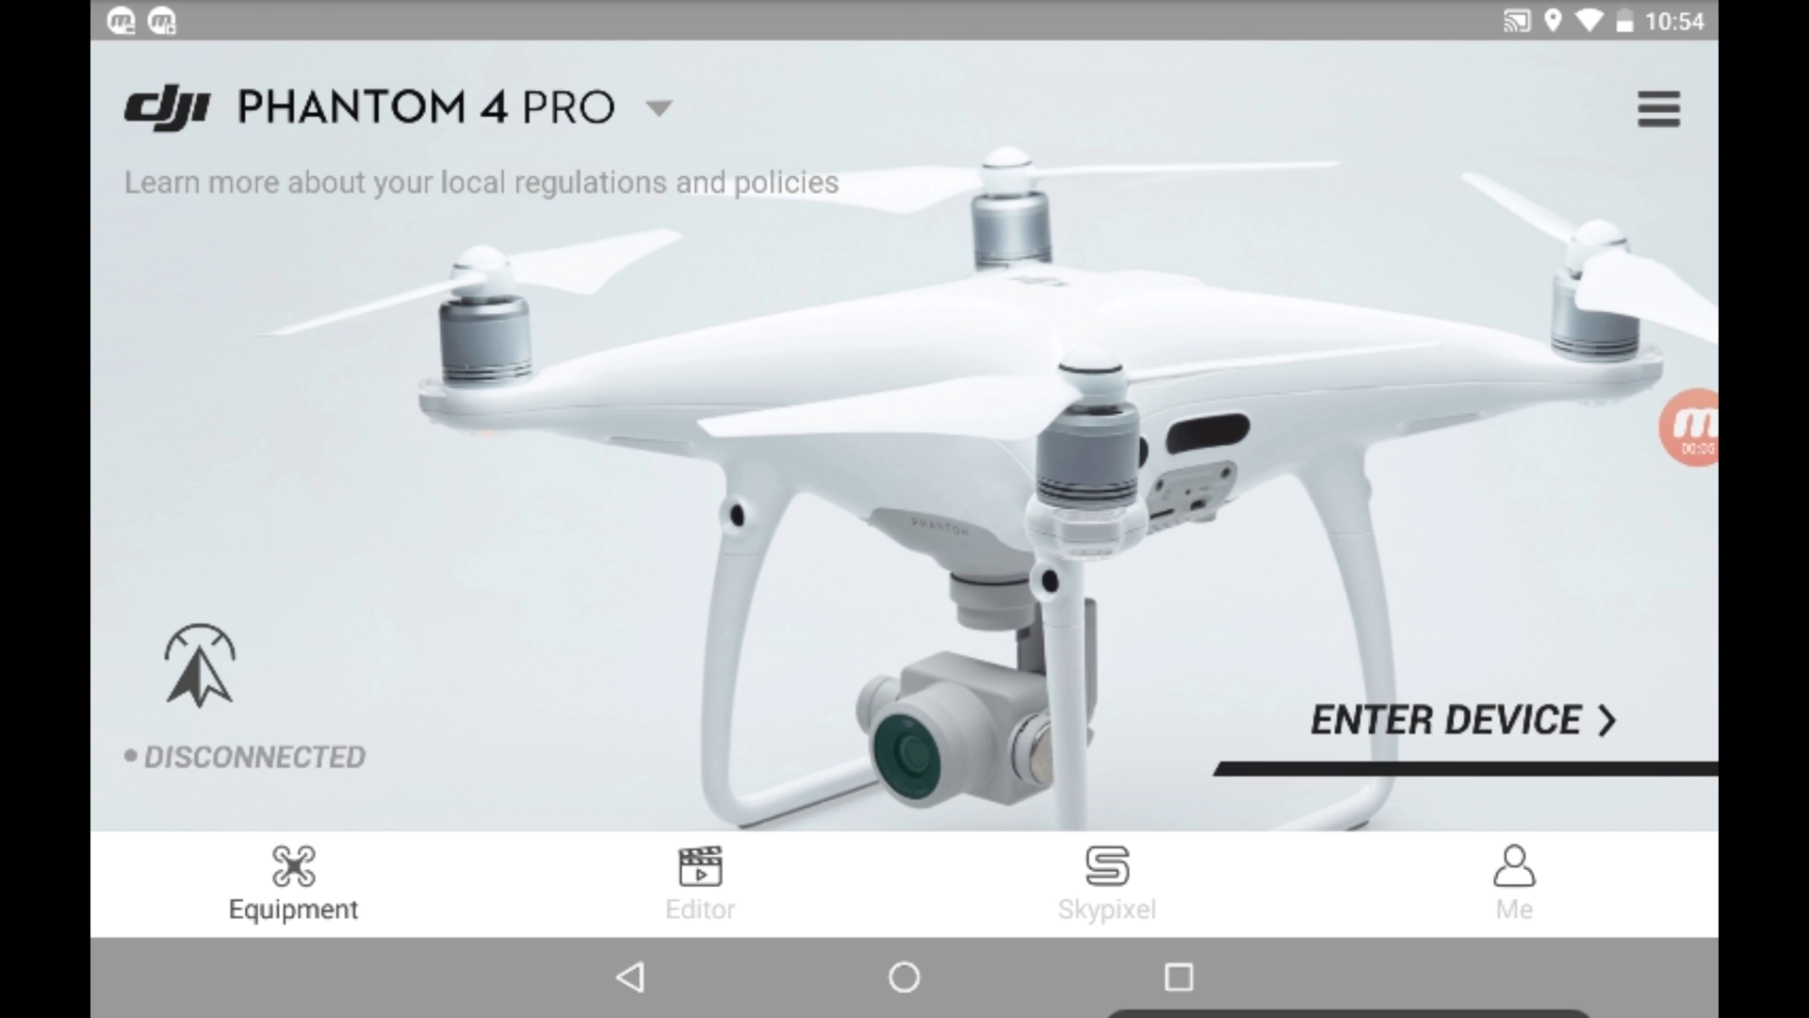
pyautogui.click(1459, 719)
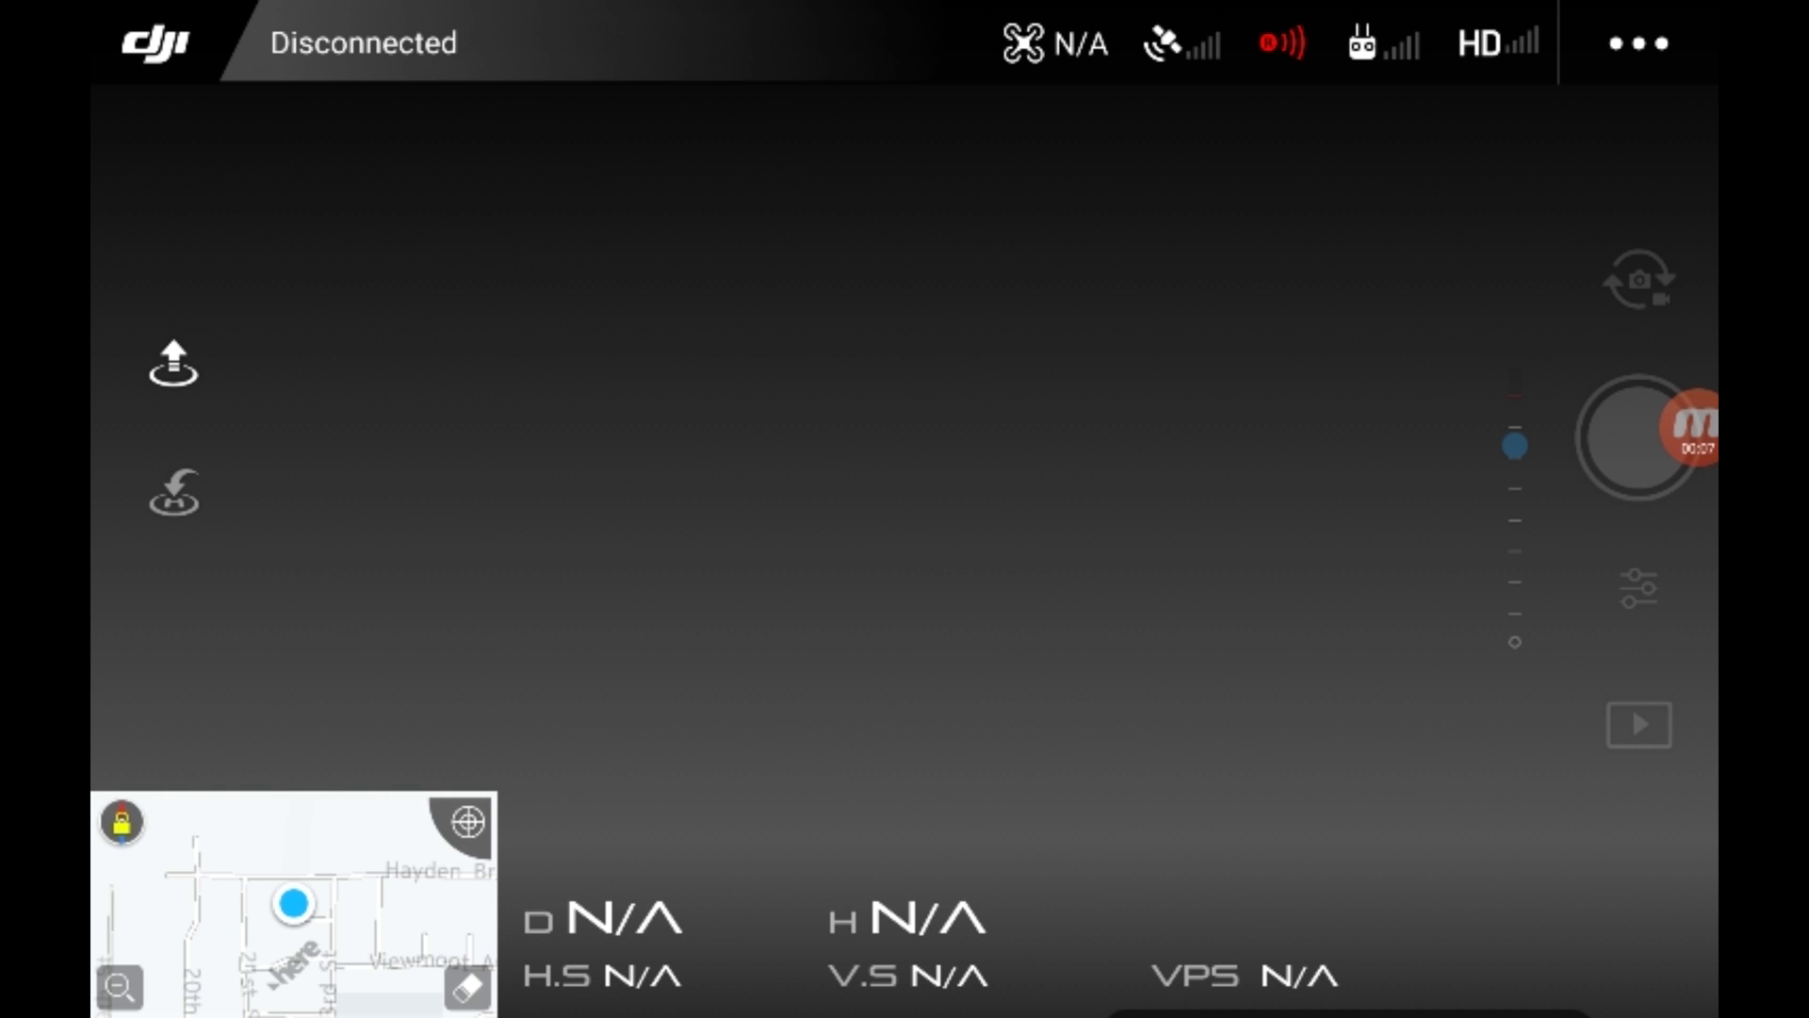
# Reach the hidden test dialog on the About page via General Settings, country code reading US
pyautogui.click(1638, 43)
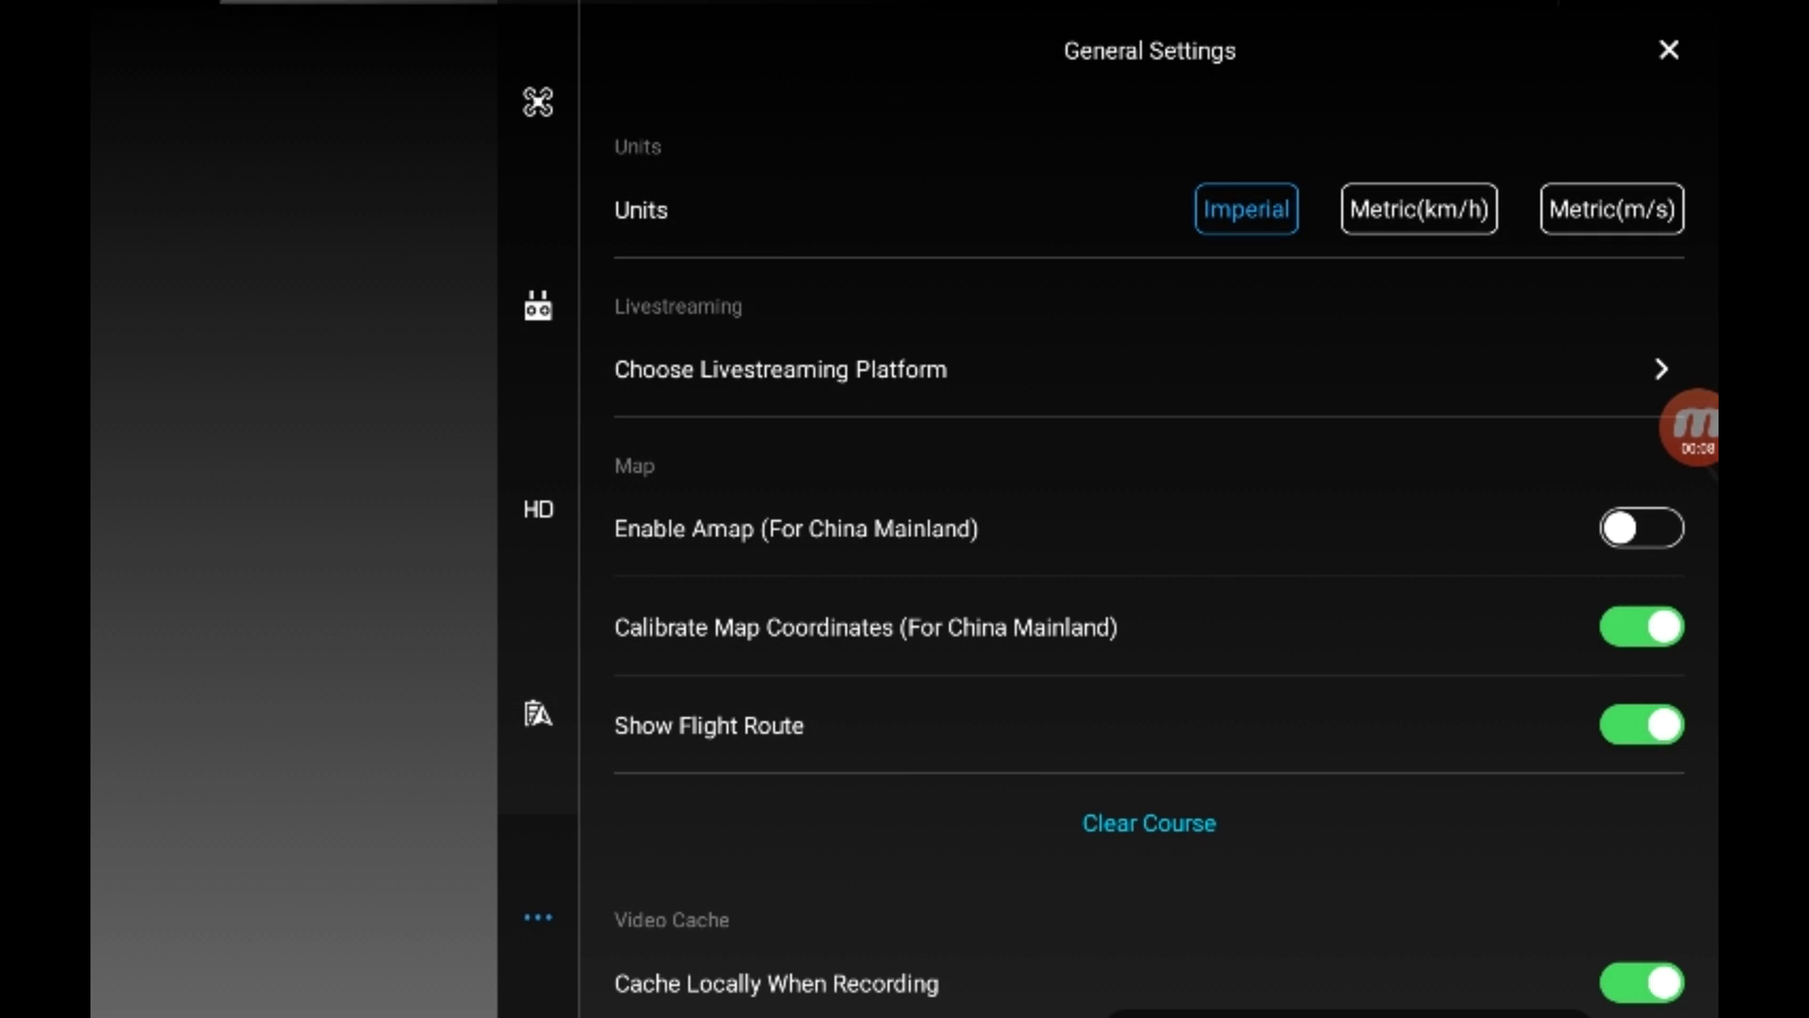
pyautogui.scroll(-3)
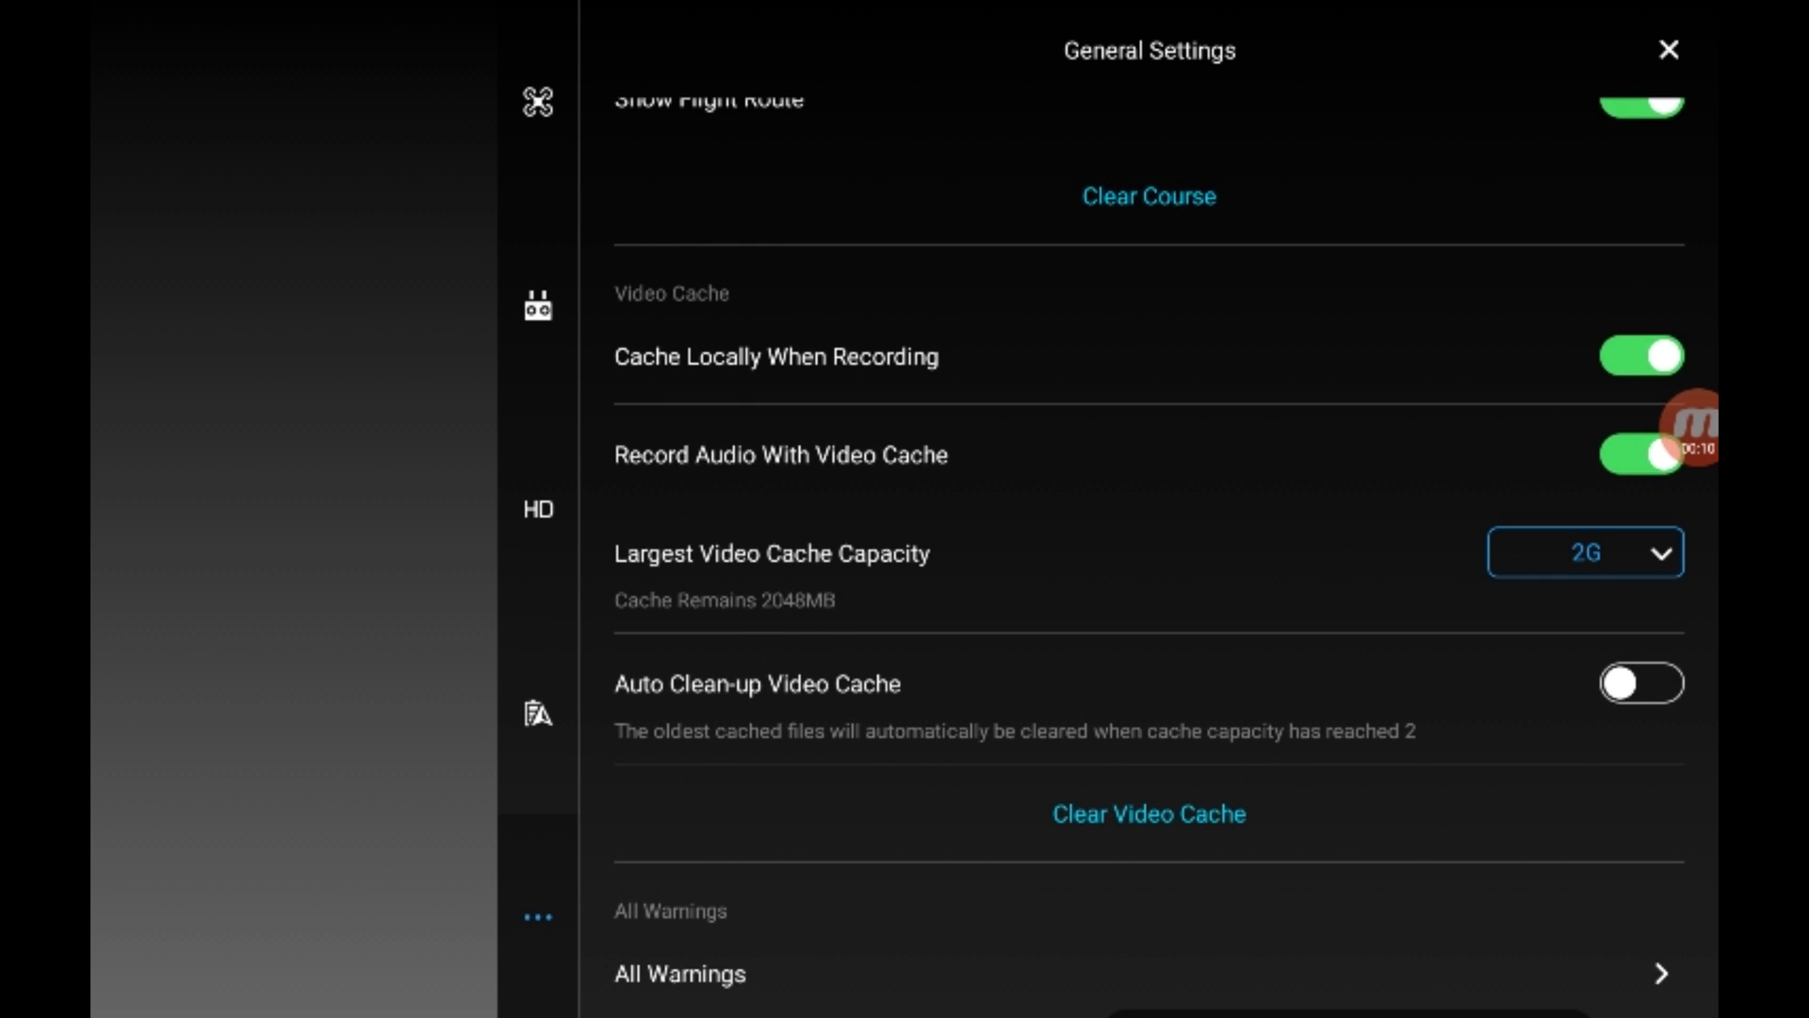
pyautogui.scroll(-3)
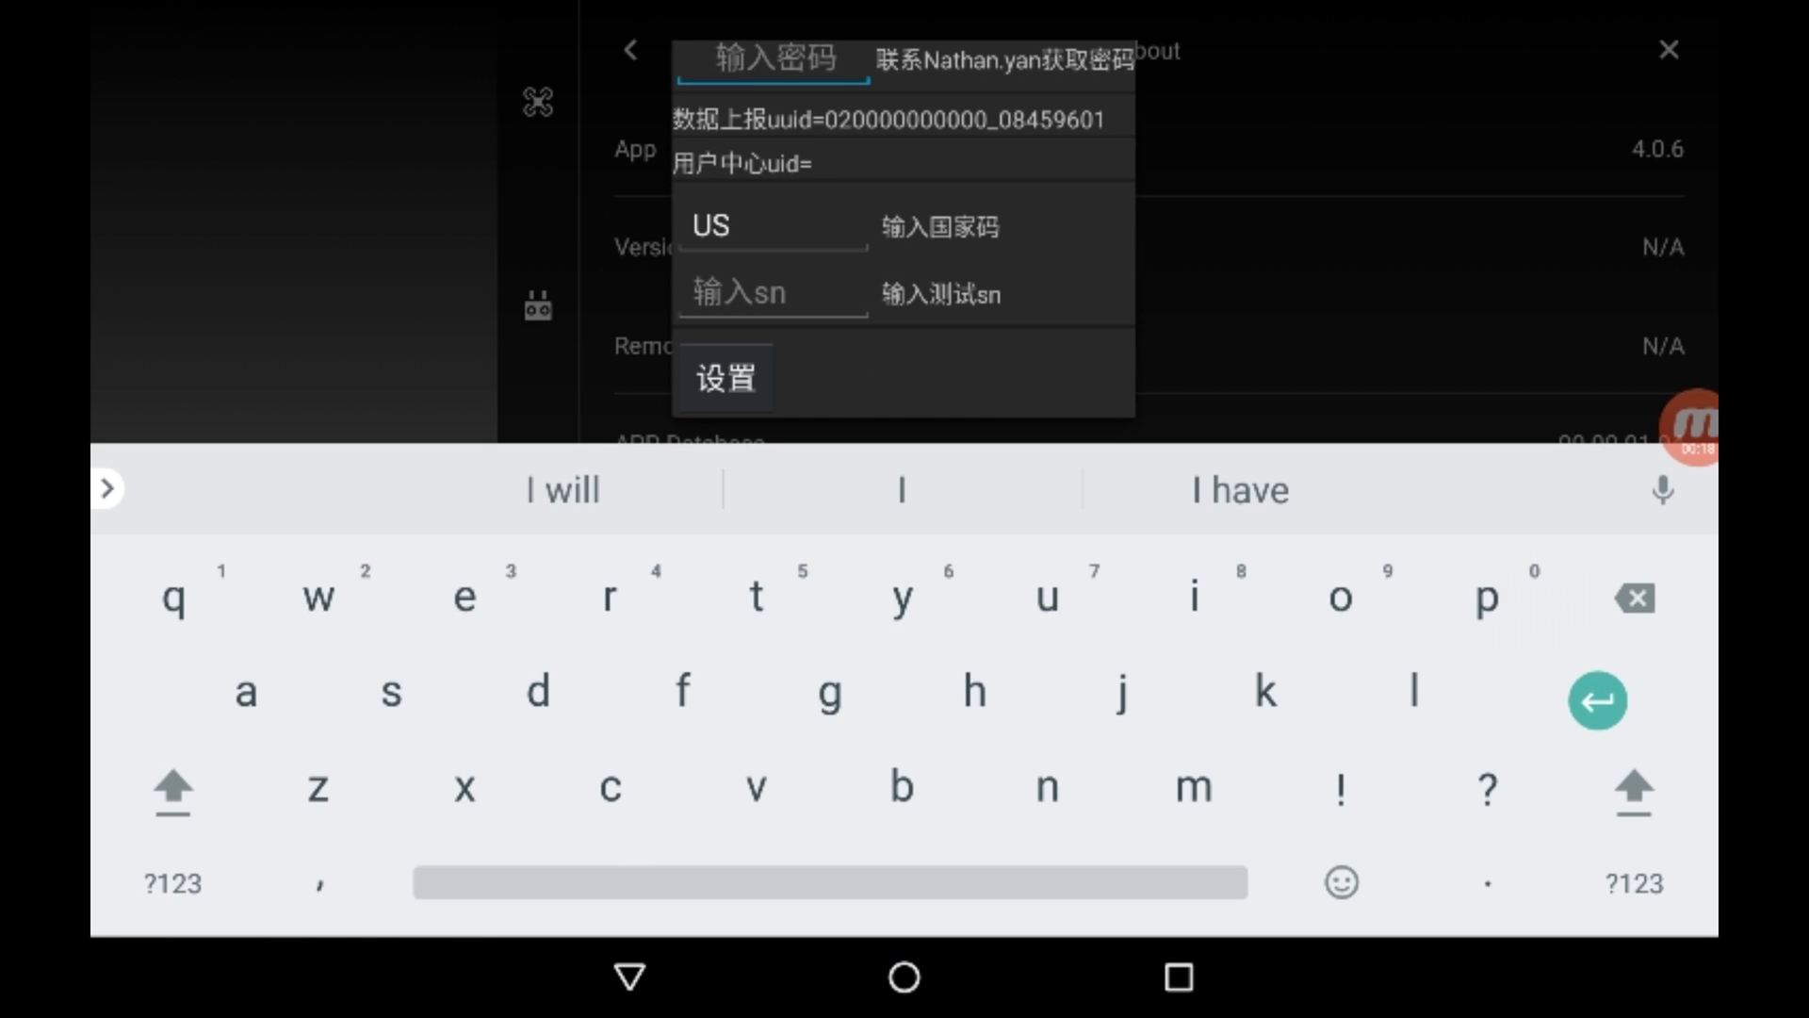
pyautogui.write('djitestcc')
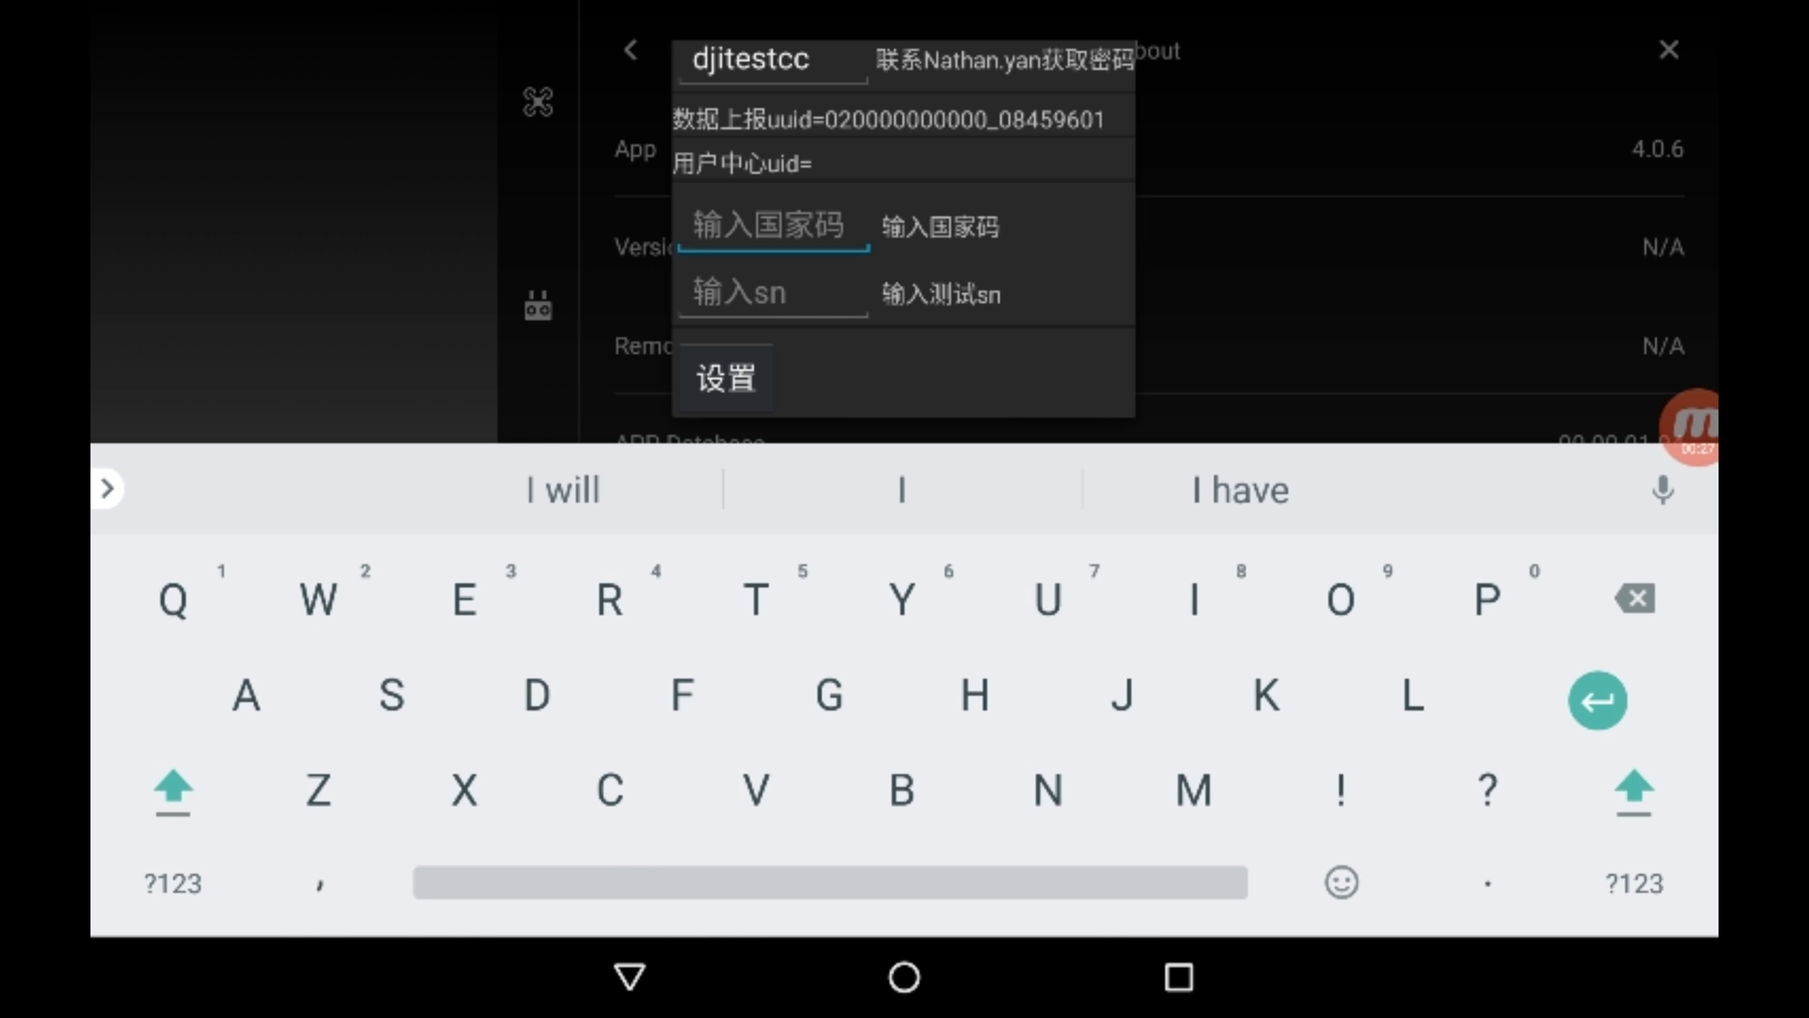
# Set the debug country code to GB and apply it, showing the success confirmation toast
pyautogui.write('GB')
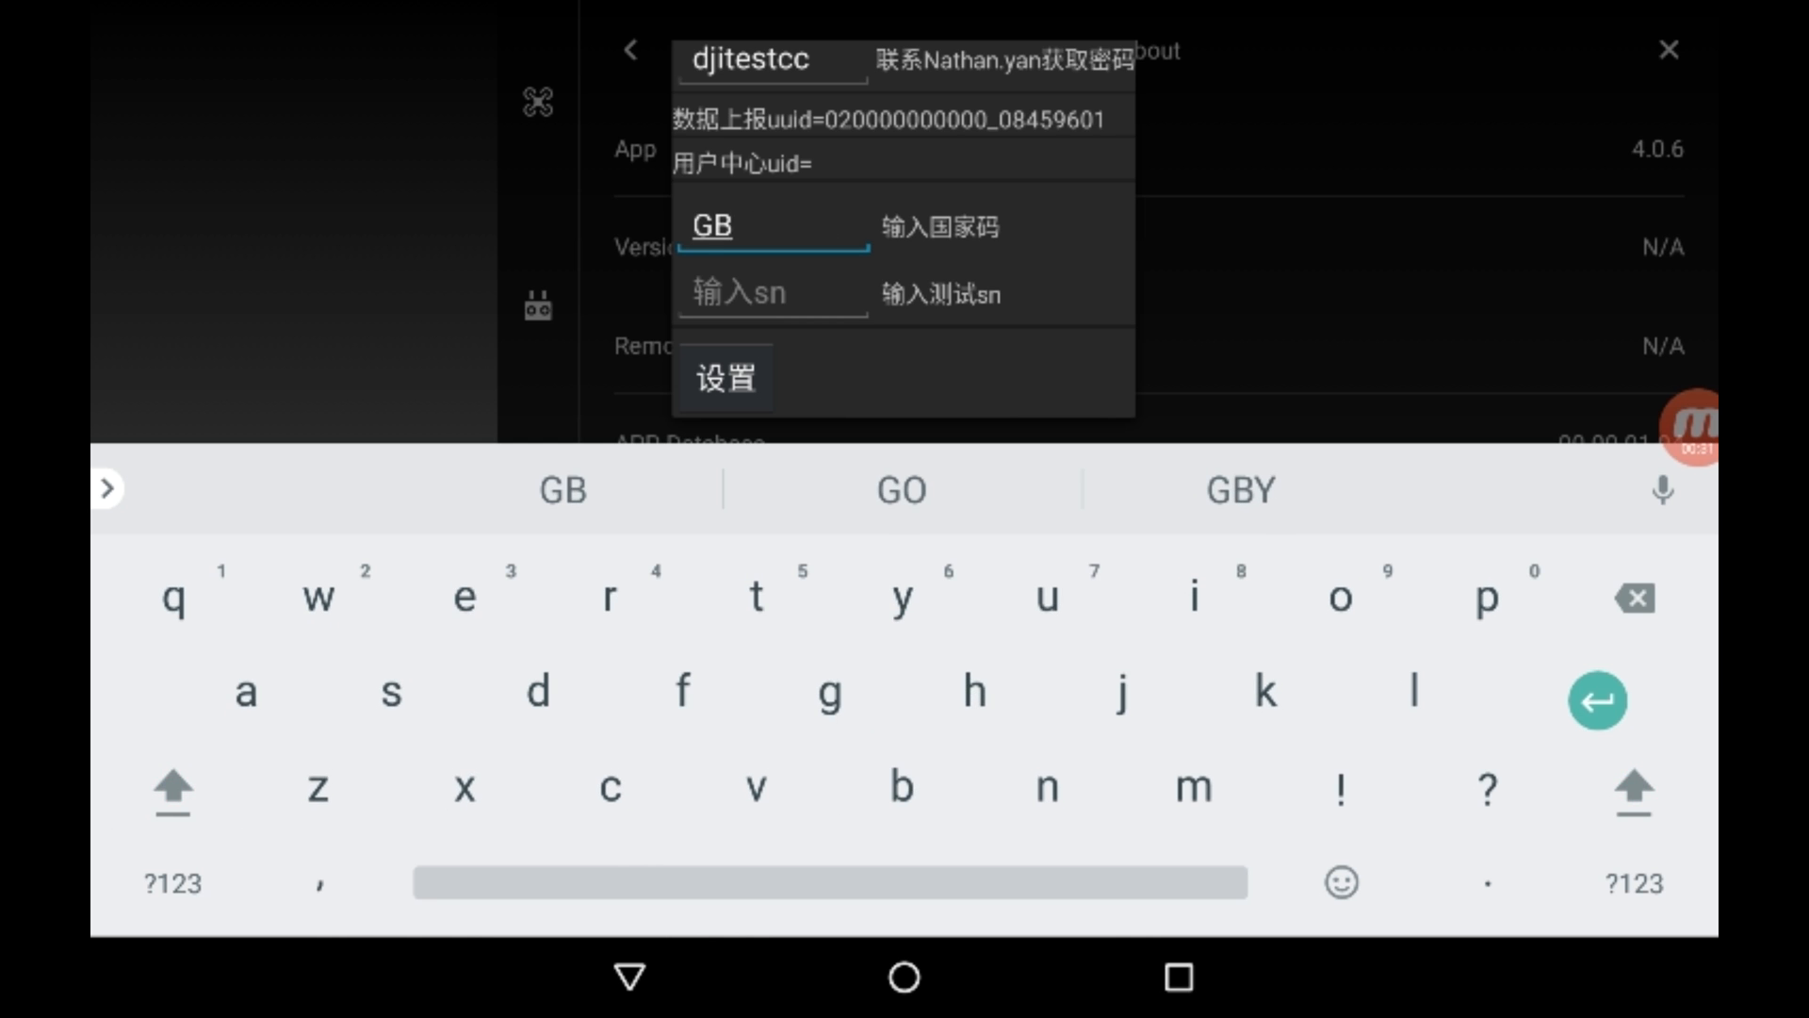
pyautogui.click(724, 377)
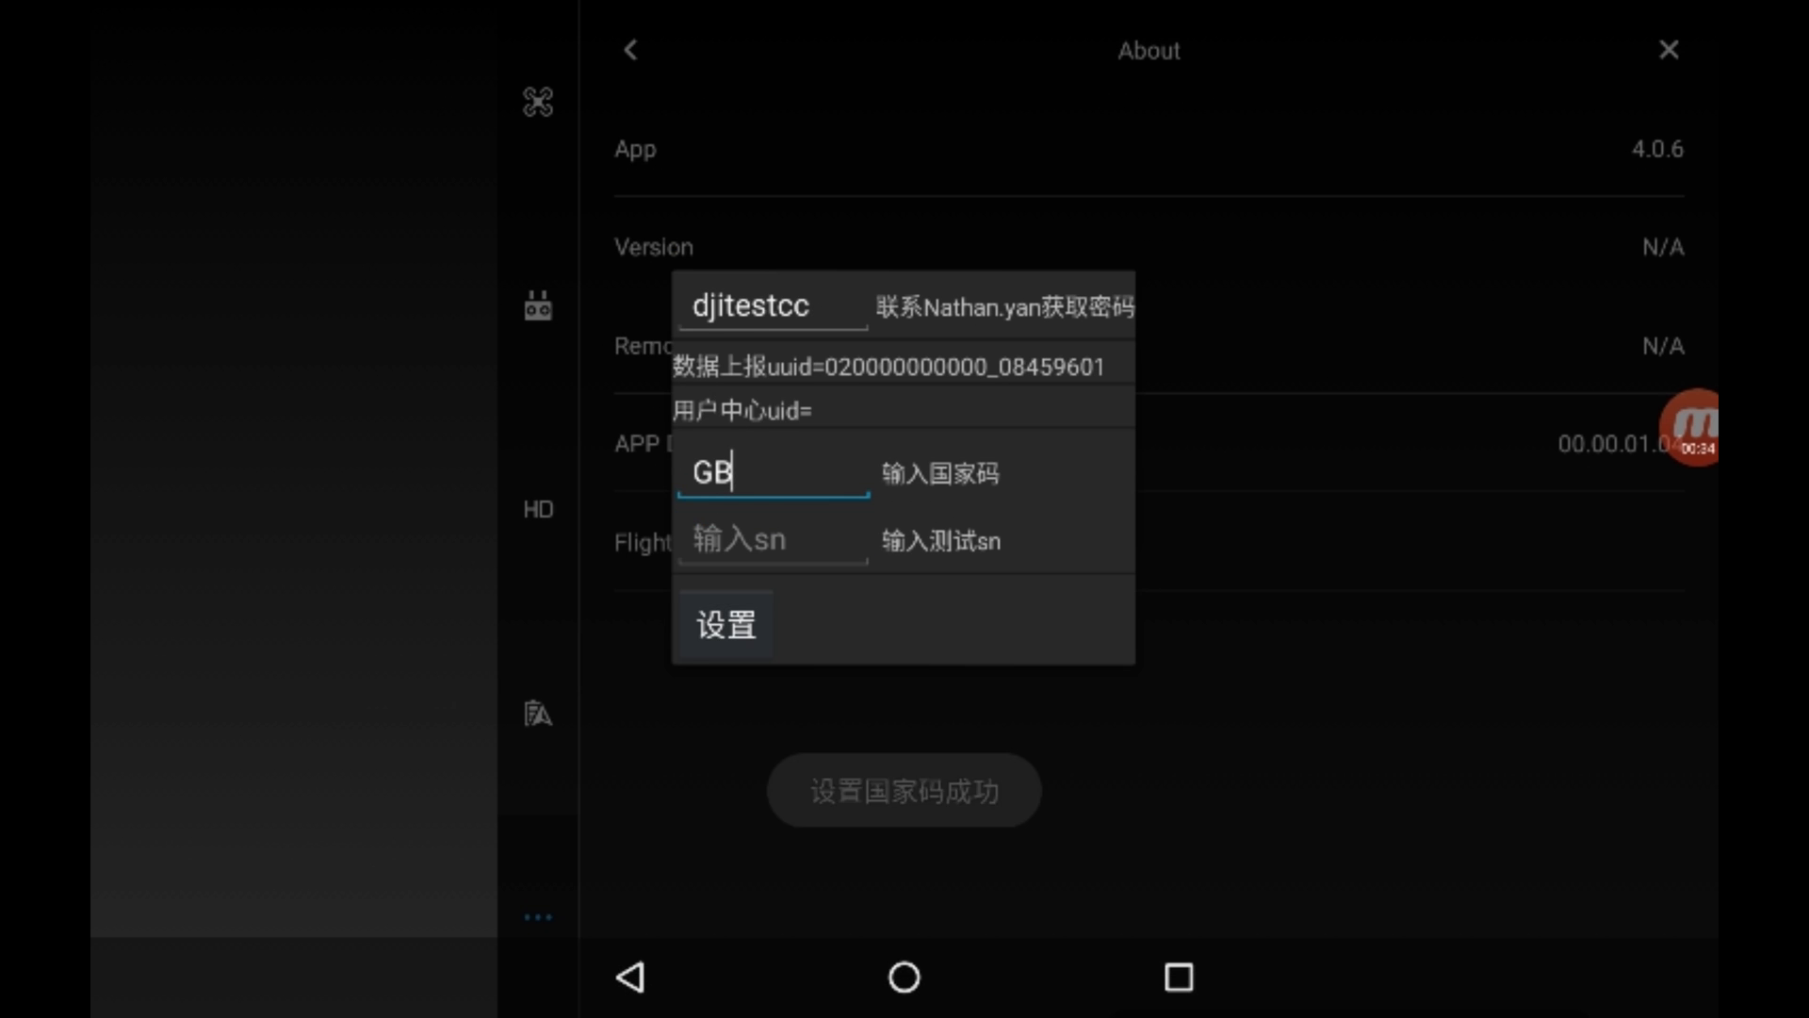